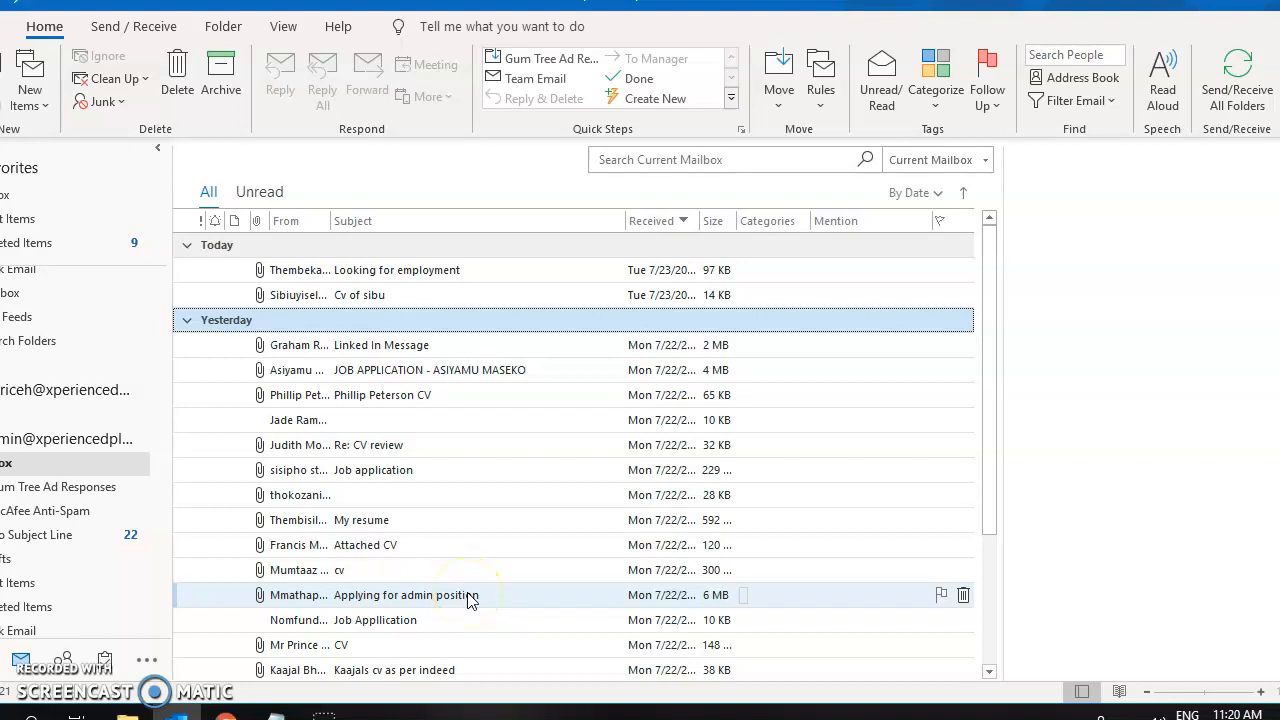
mouse_move(704, 470)
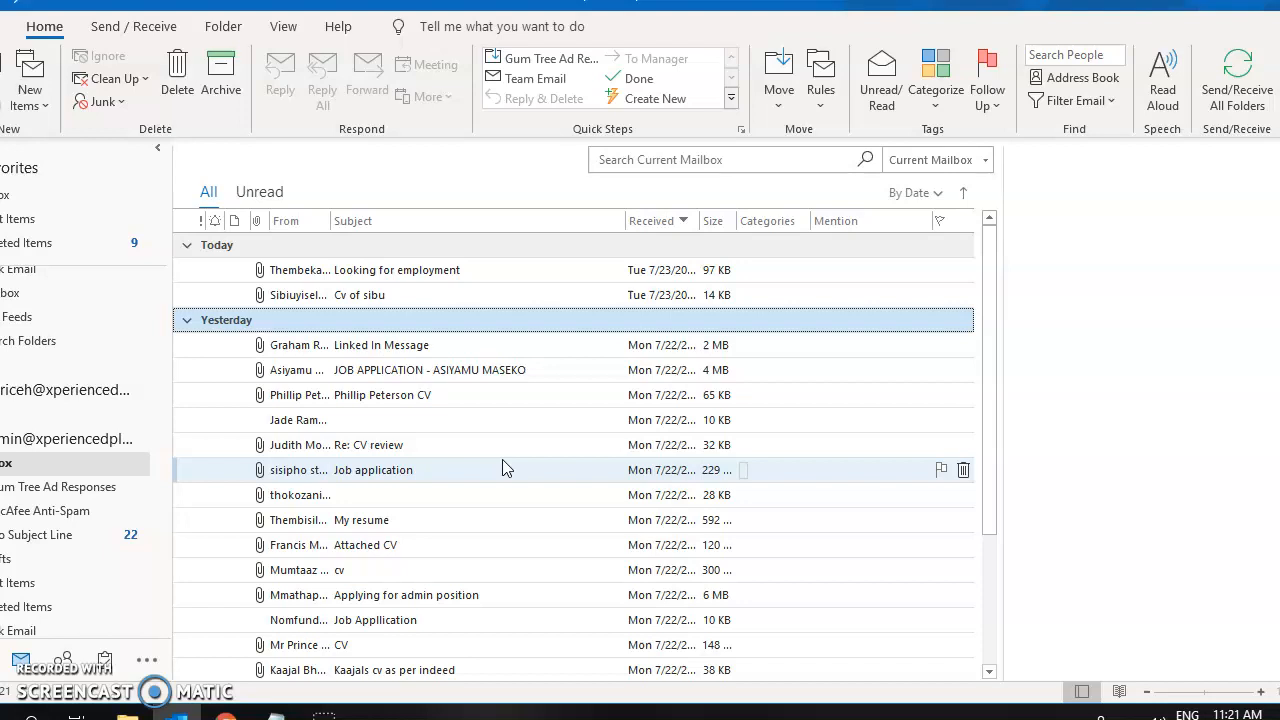
mouse_move(996, 380)
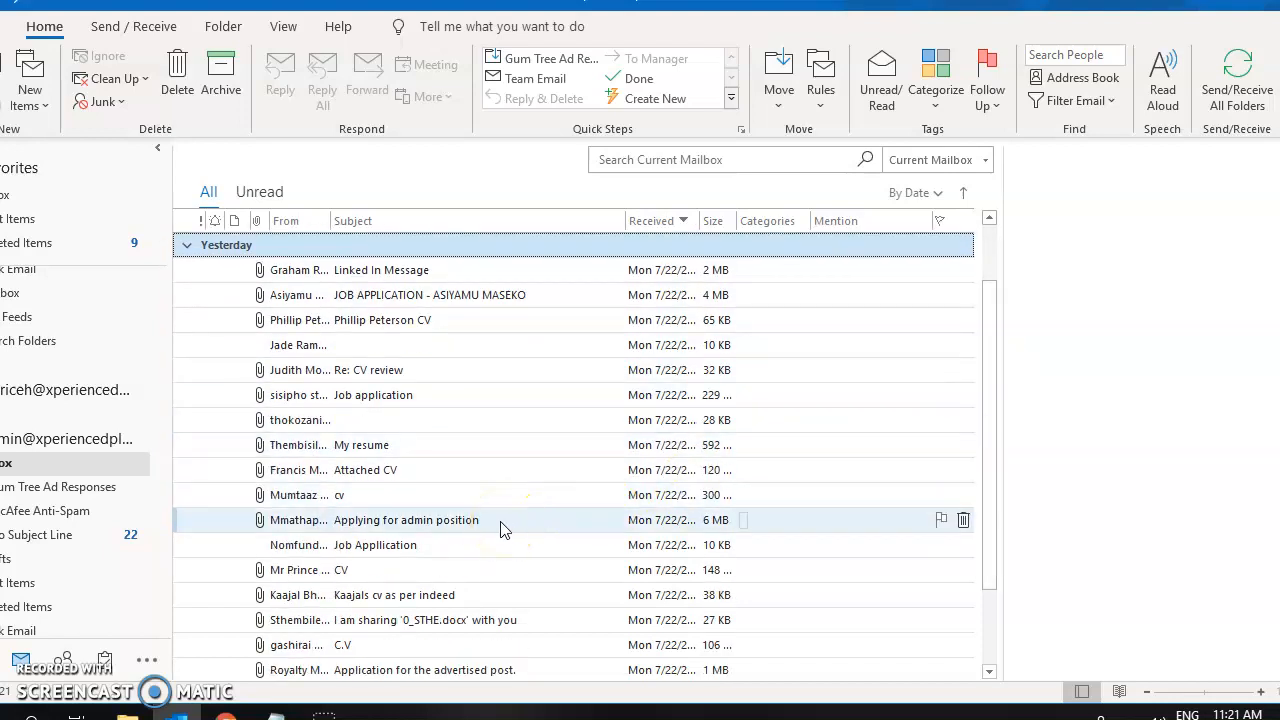
View the 'Applying for admin position' email with its 5600.pdf CV in its own window.
double_click(406, 520)
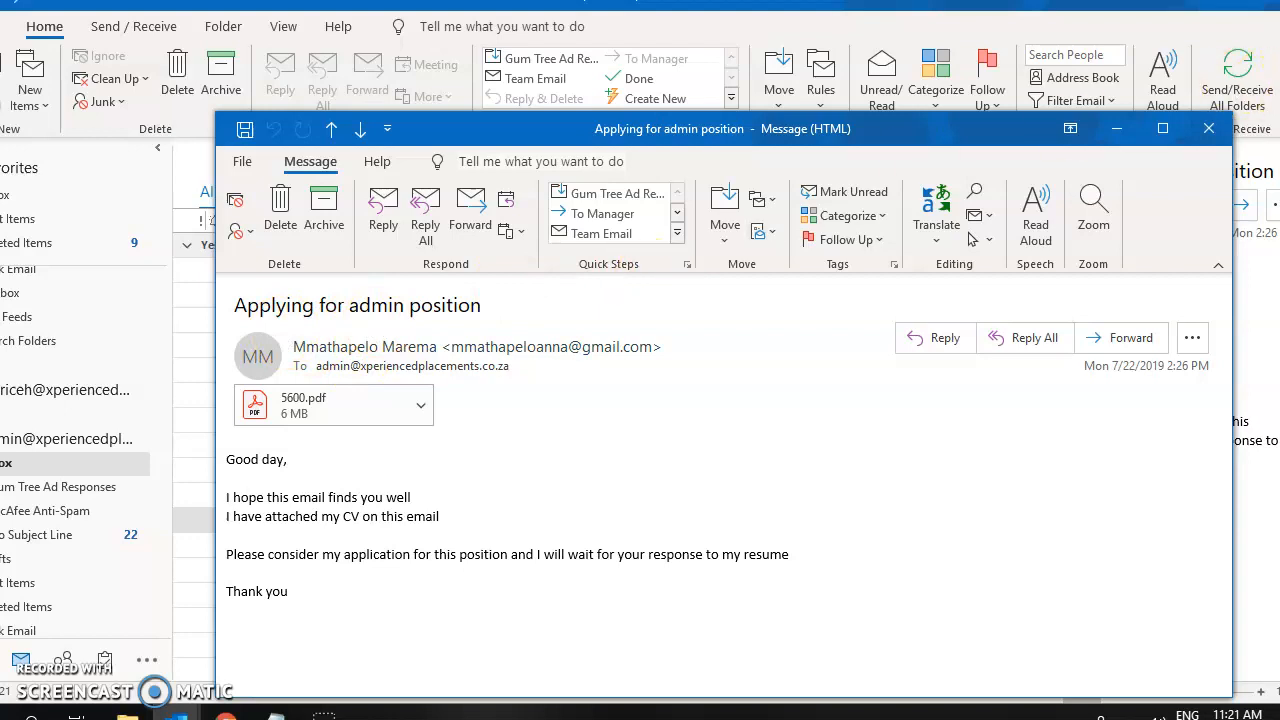
Dismiss the message window, returning to the inbox reading pane.
click(1208, 128)
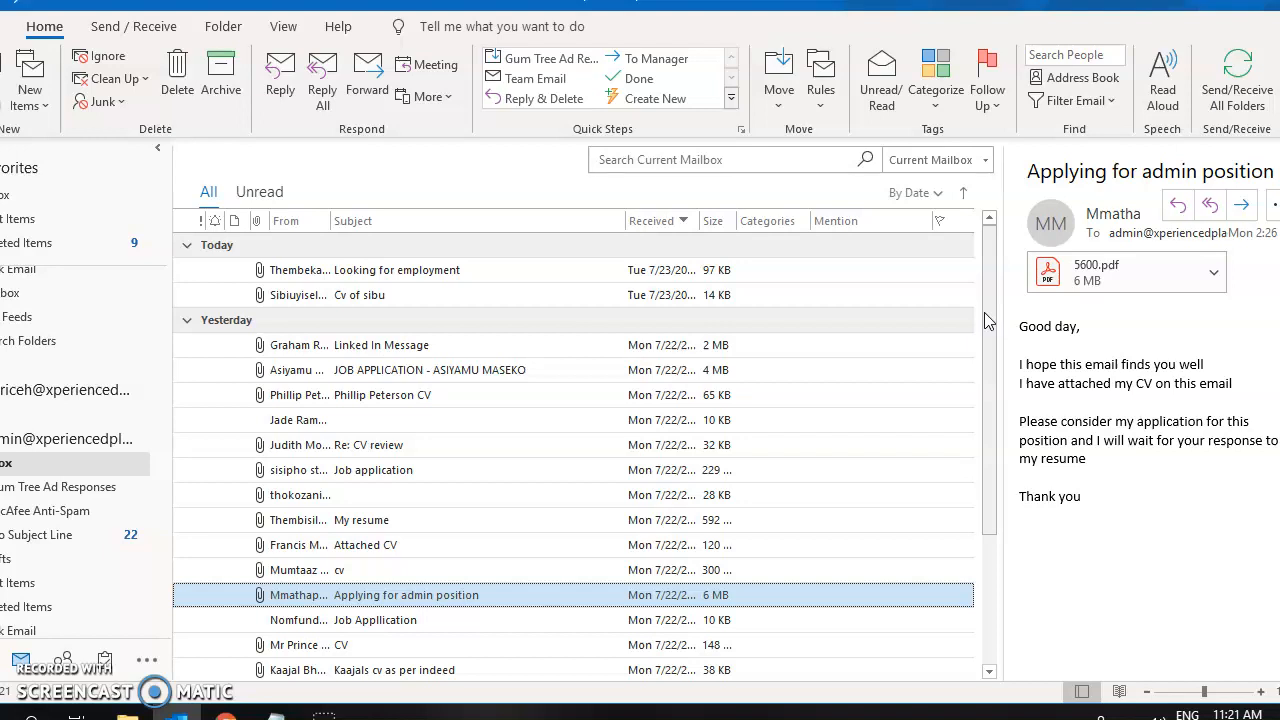
mouse_move(400, 420)
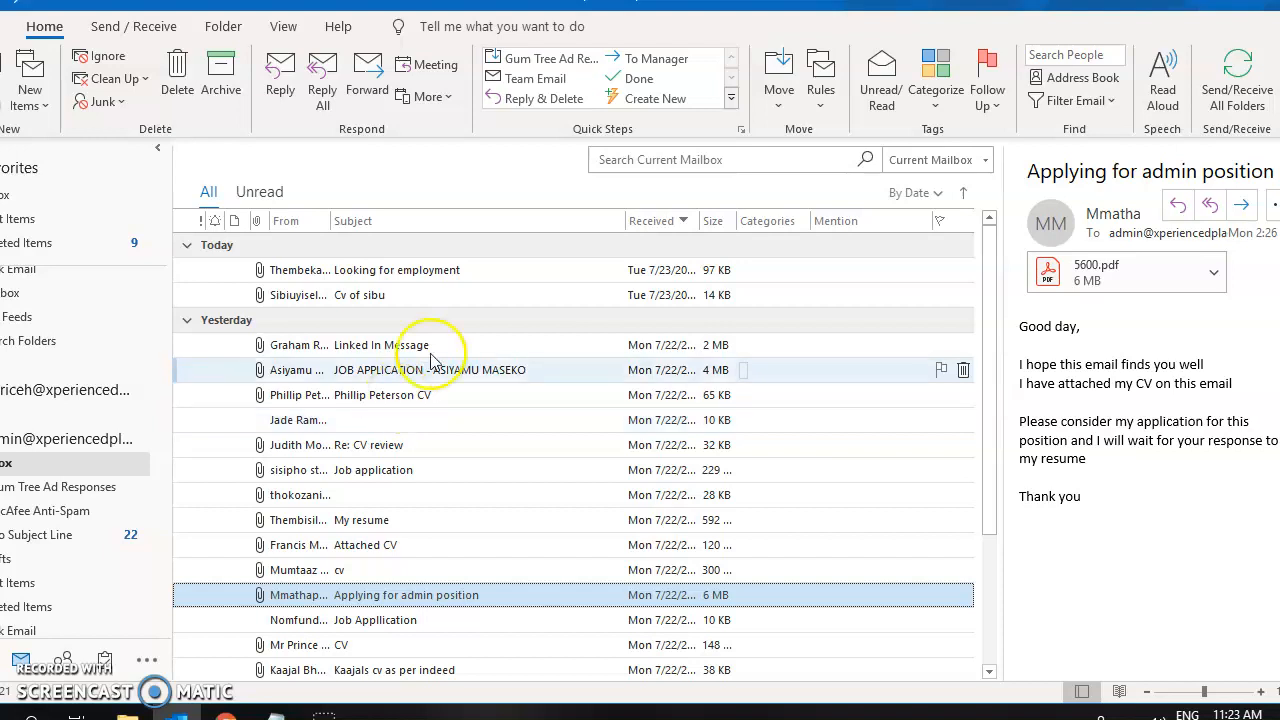
mouse_move(996, 360)
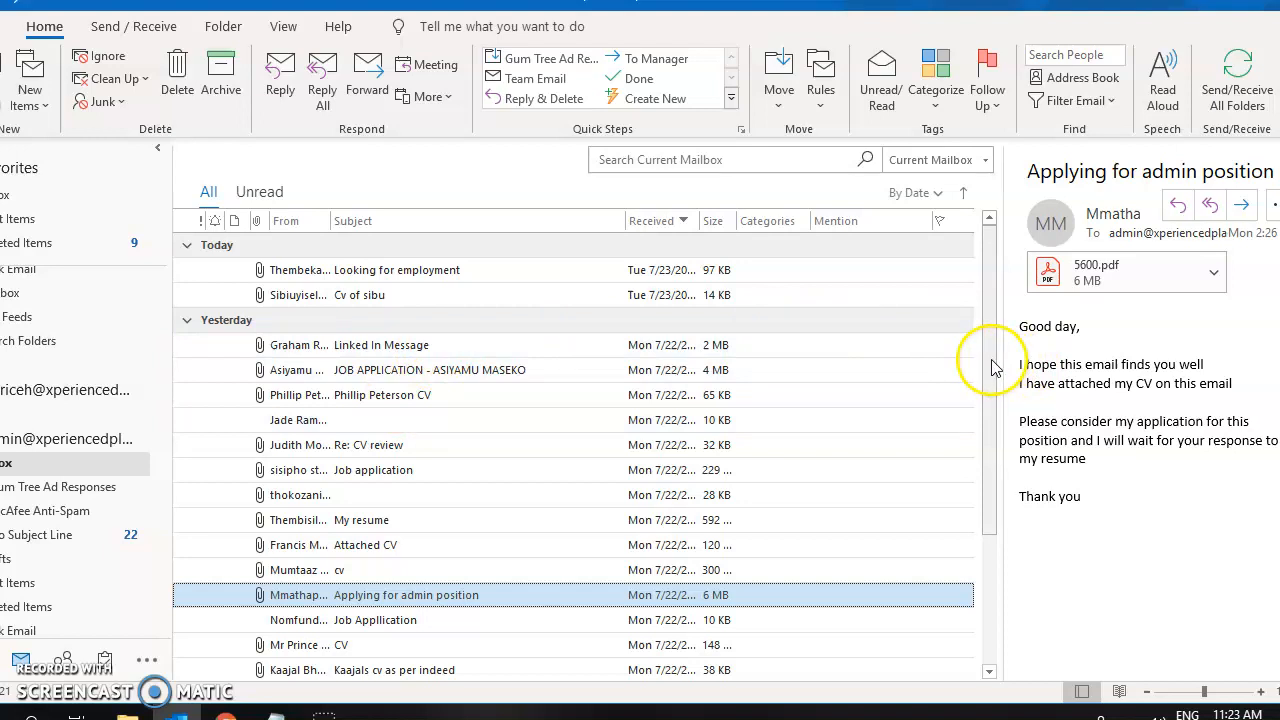
mouse_move(888, 384)
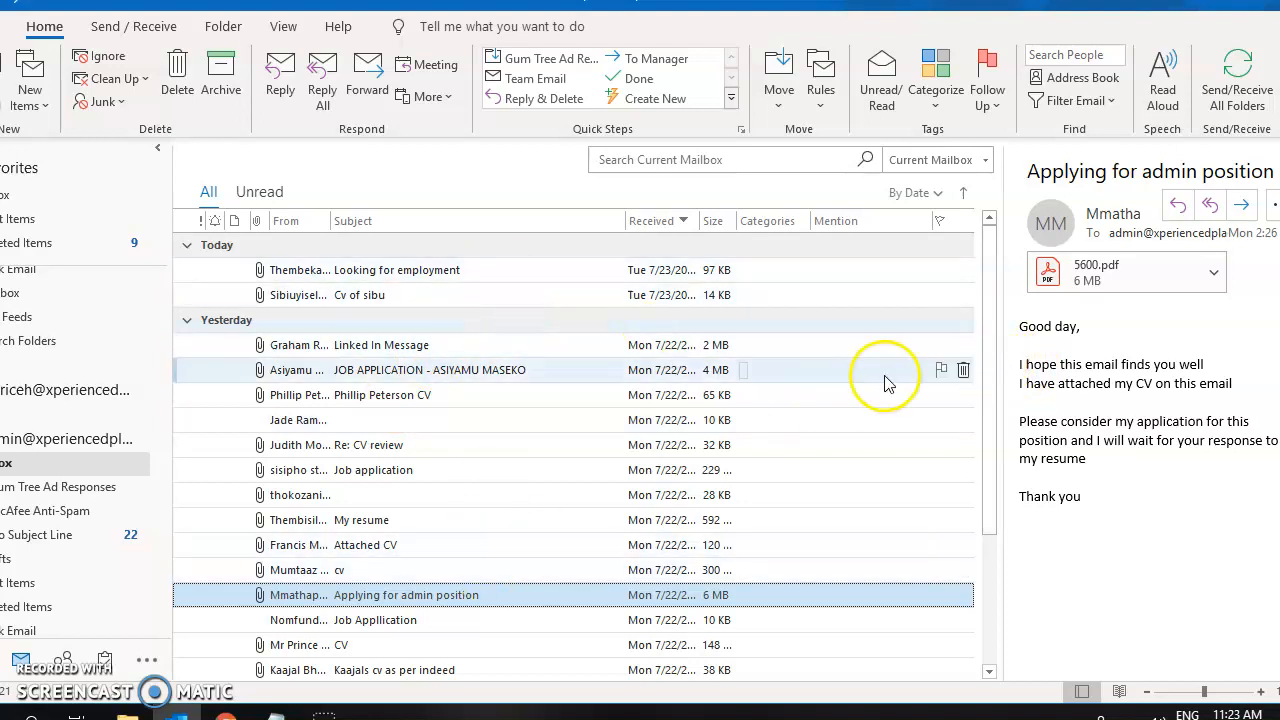
mouse_move(990, 414)
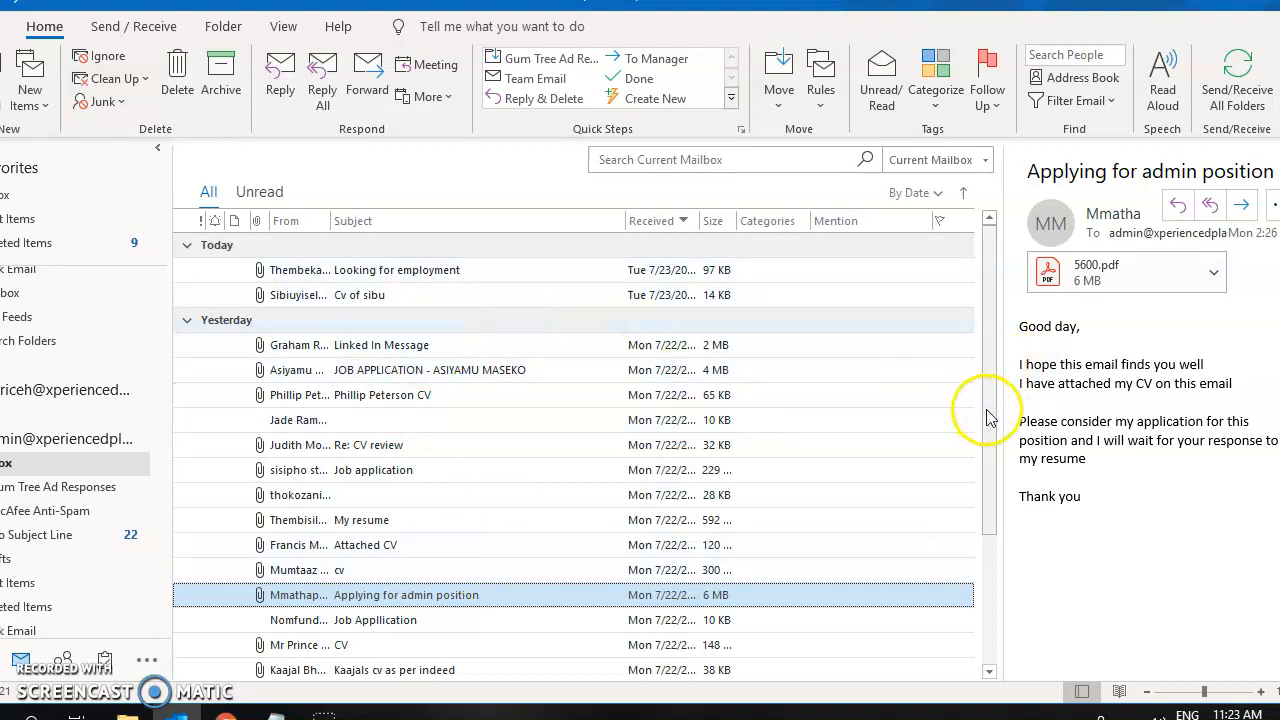
scroll(down, 3)
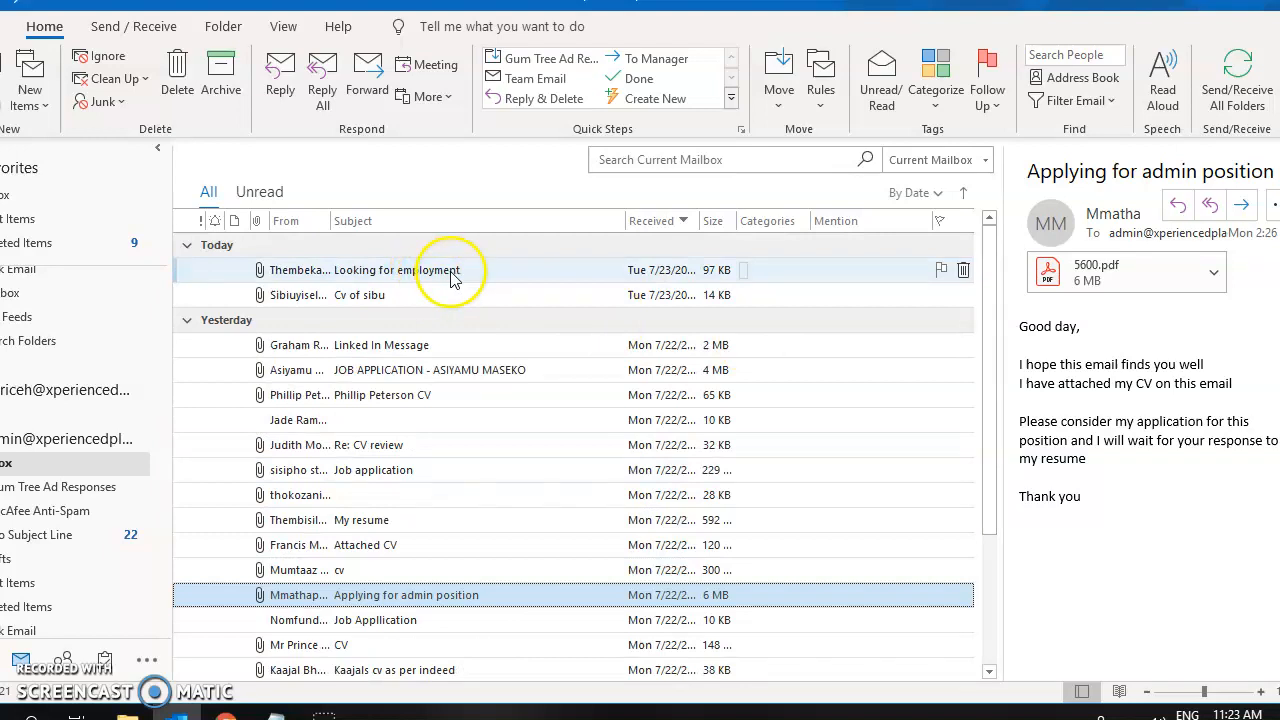
mouse_move(416, 276)
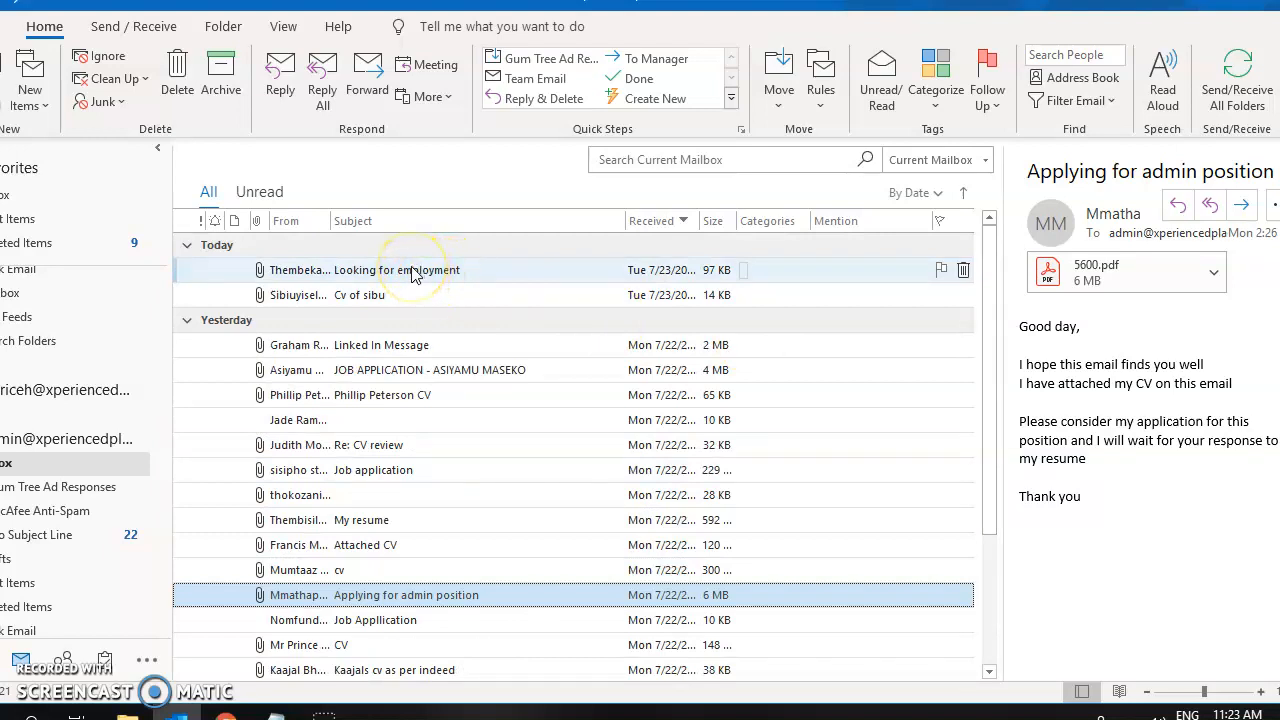
mouse_move(436, 278)
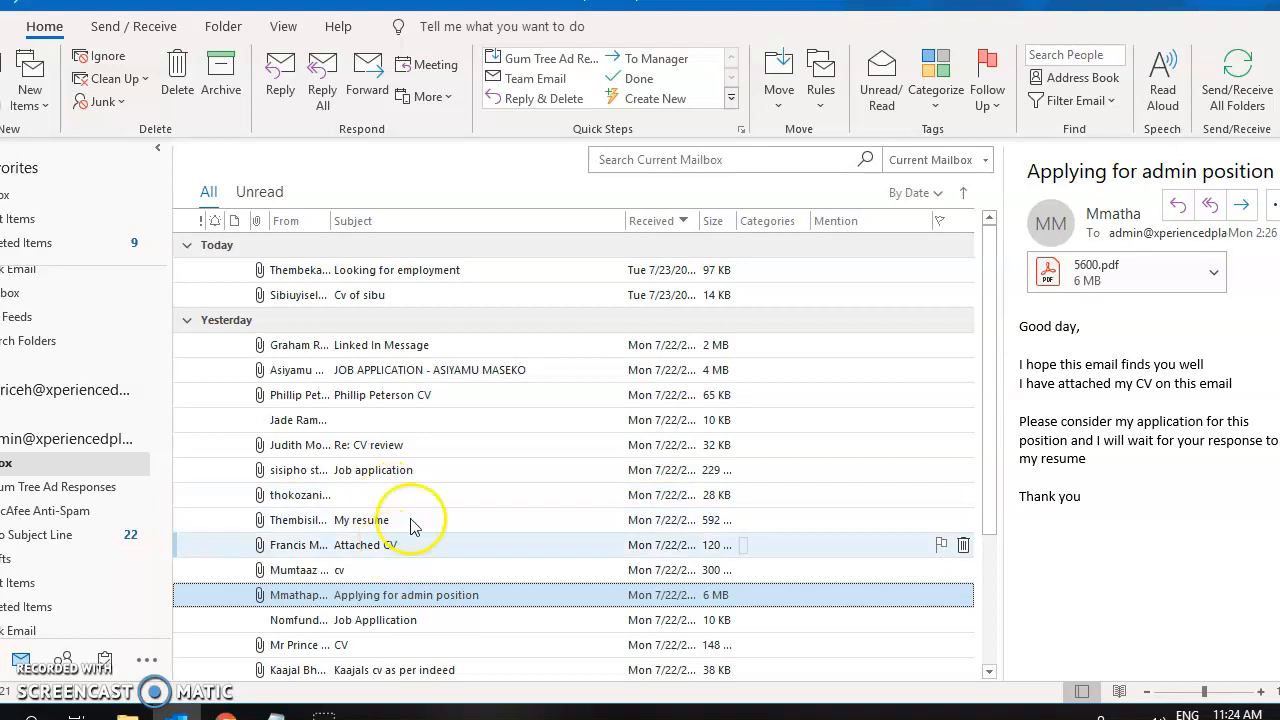
mouse_move(428, 494)
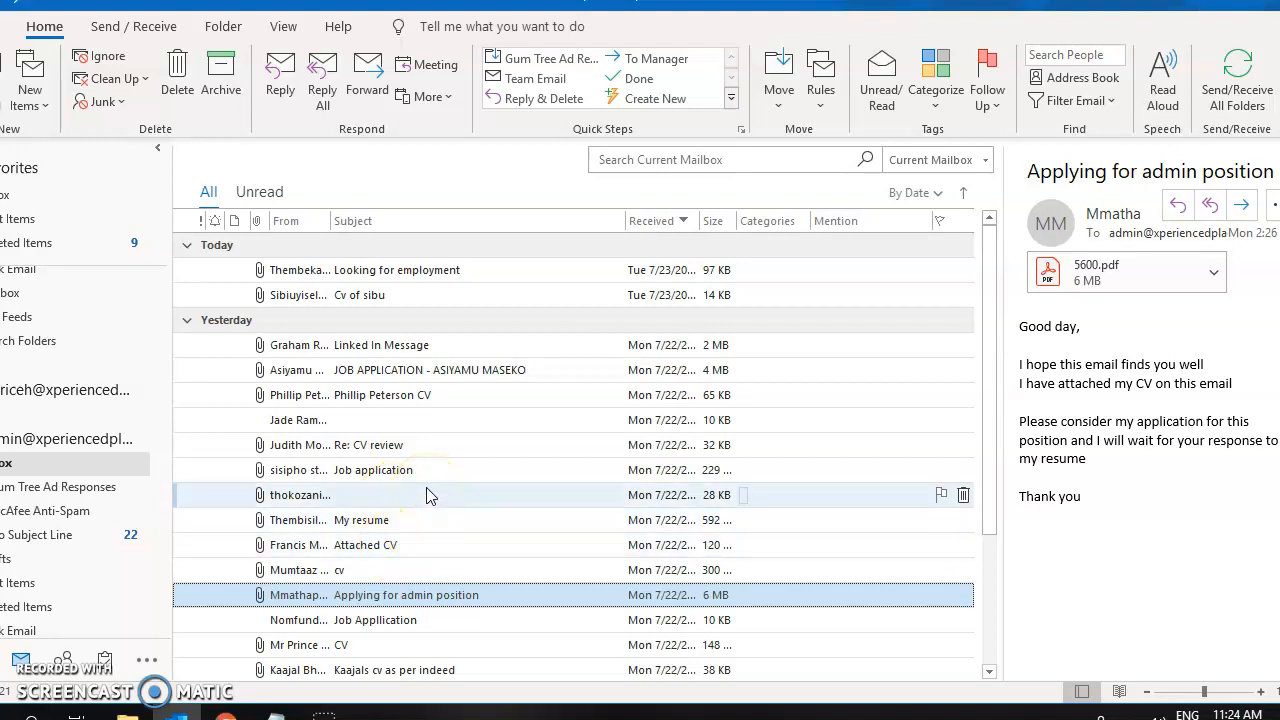
mouse_move(424, 420)
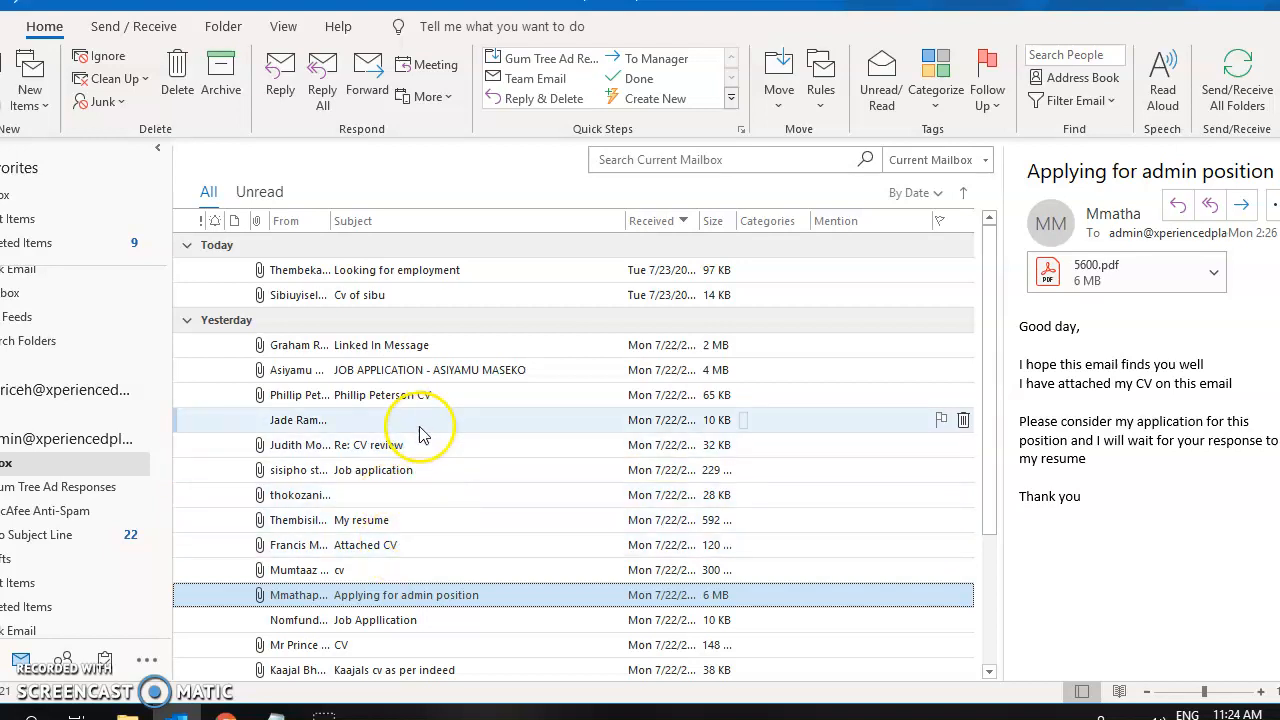
Preview the 'cv' email, then the 'Looking for employment' email with Curriculum Vitae.doc attached.
click(300, 420)
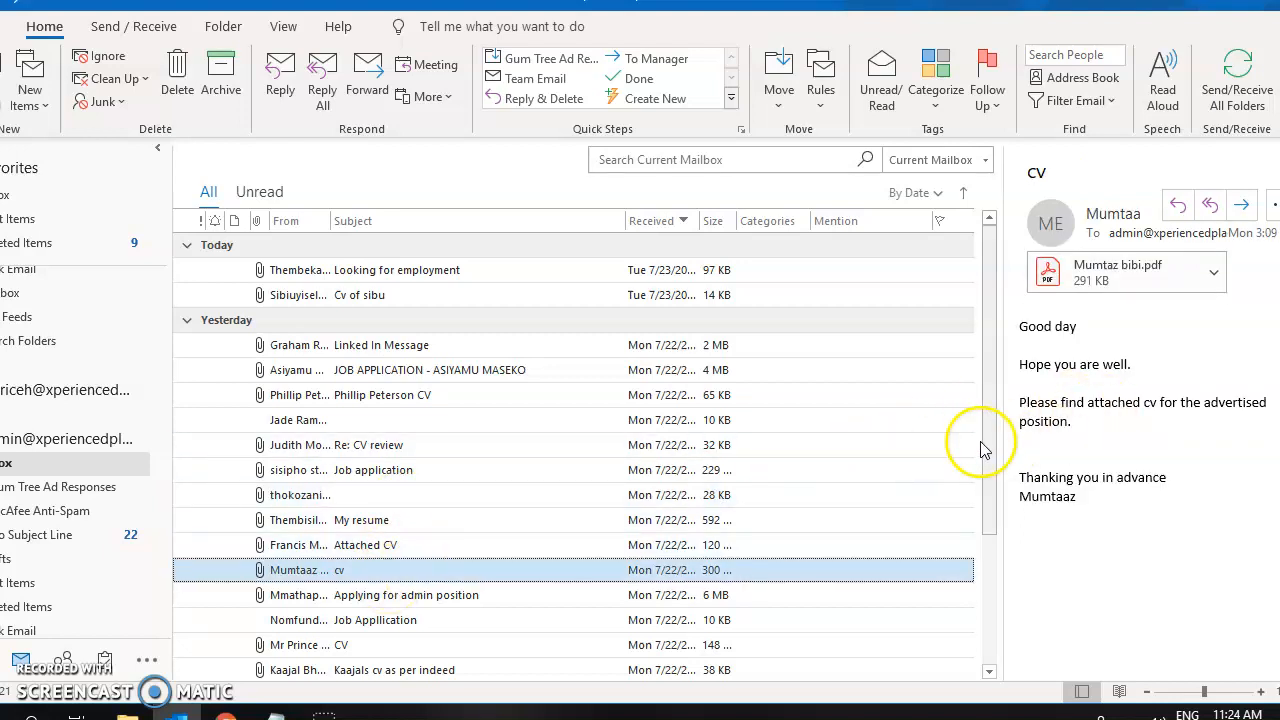
scroll(down, 3)
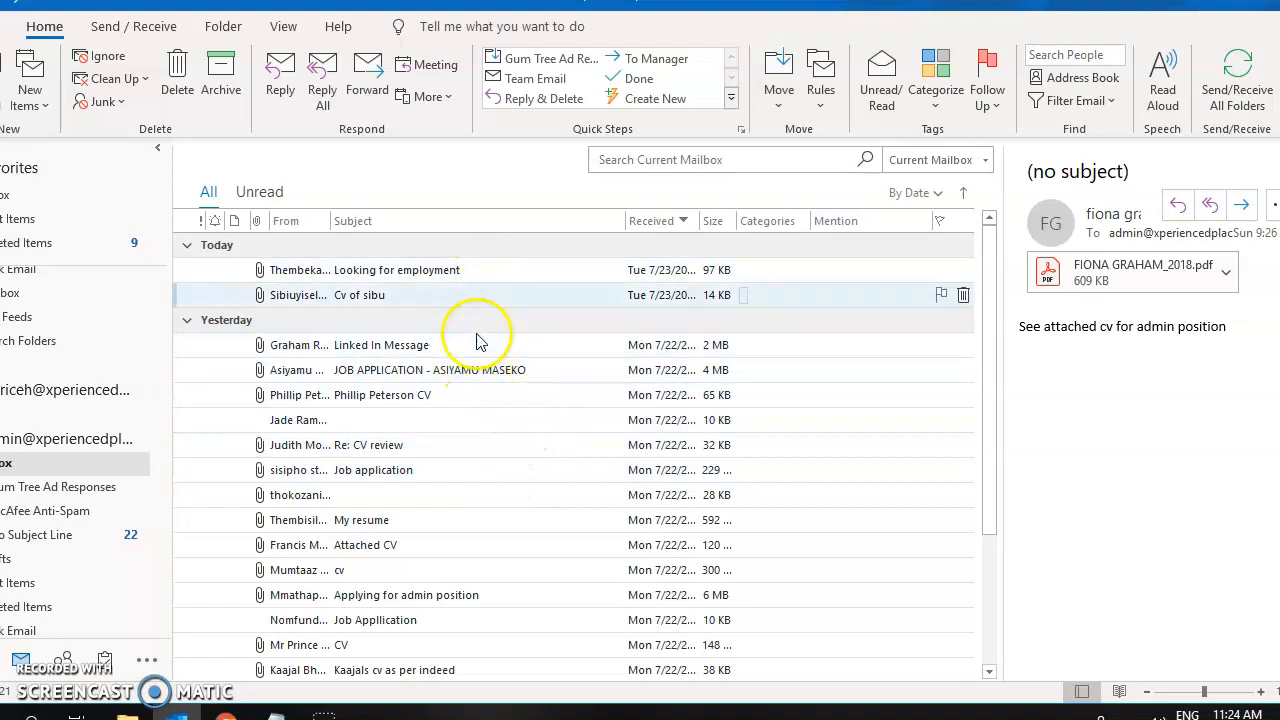
click(396, 268)
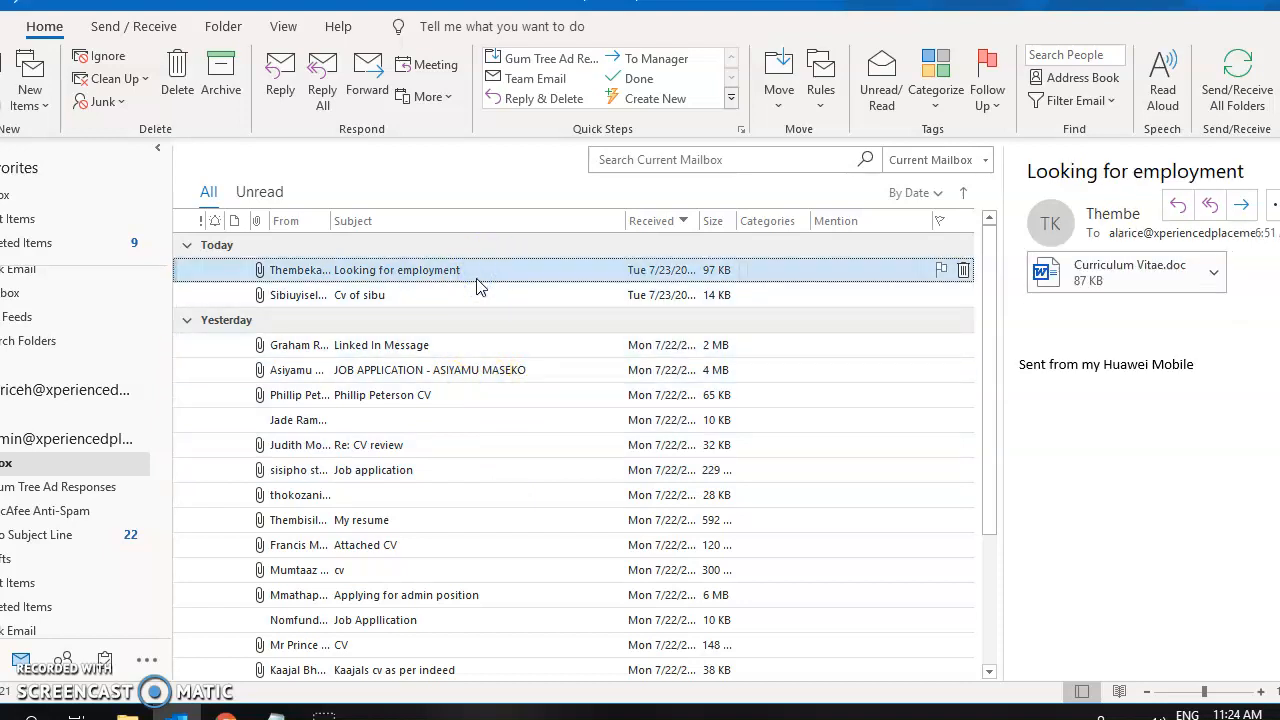